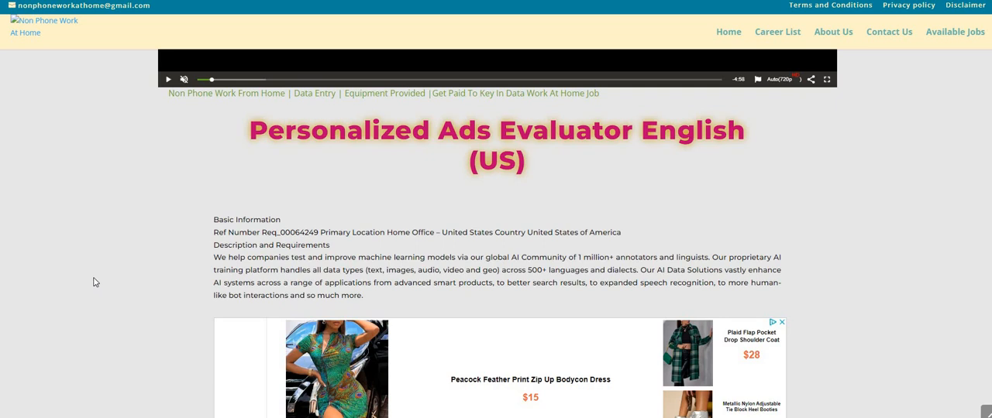
mouse_move(278, 202)
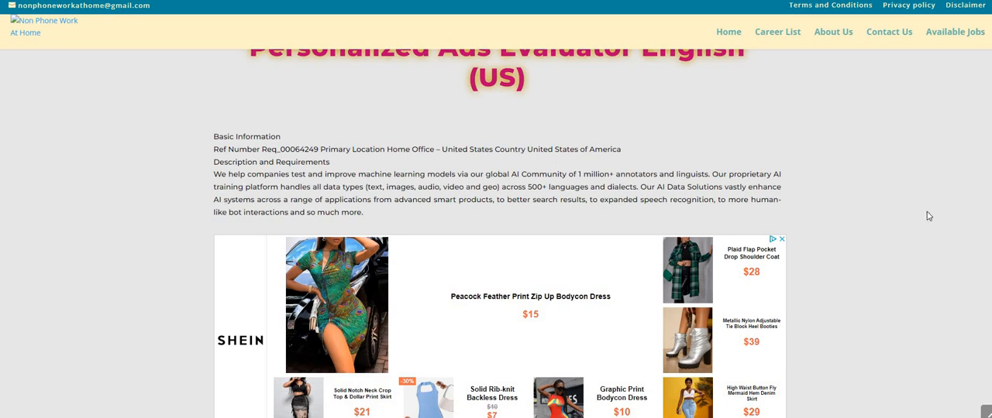
scroll(down, 3)
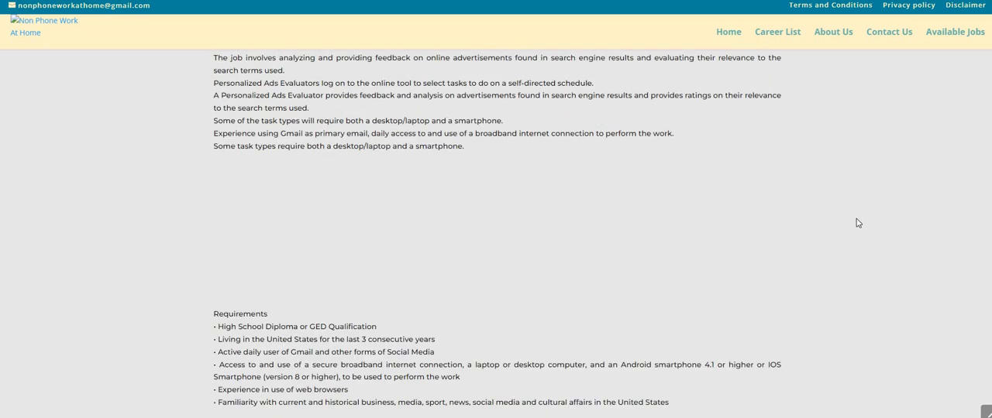
scroll(down, 3)
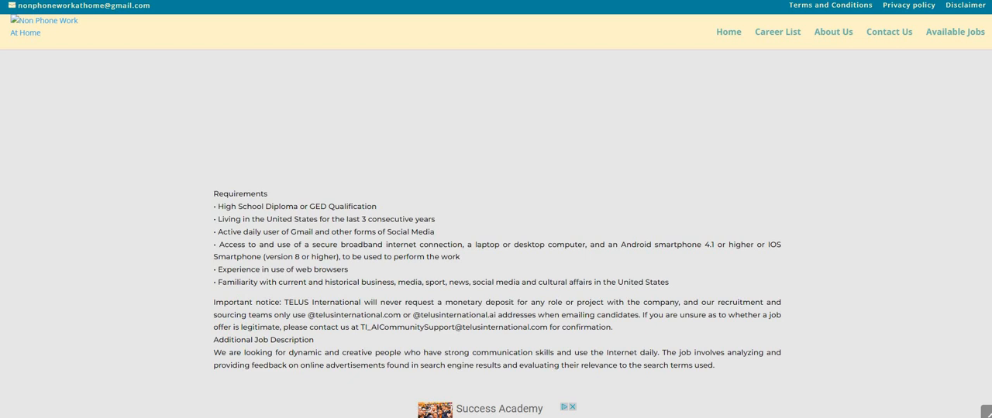
mouse_move(942, 174)
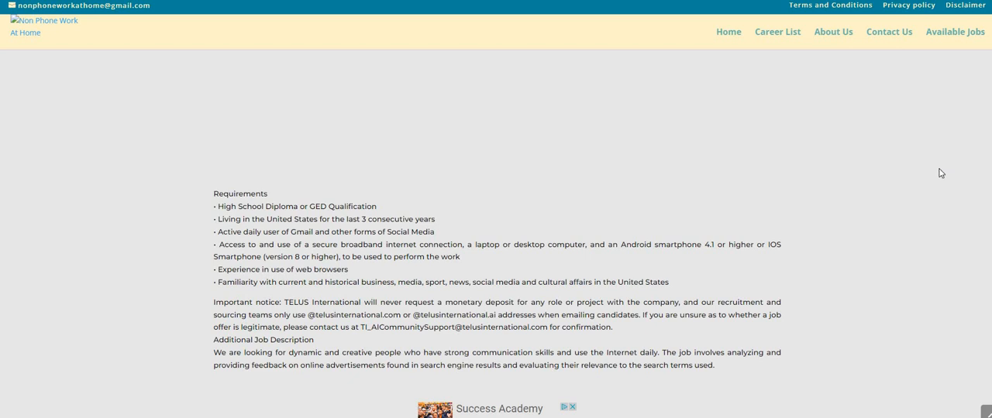
scroll(down, 3)
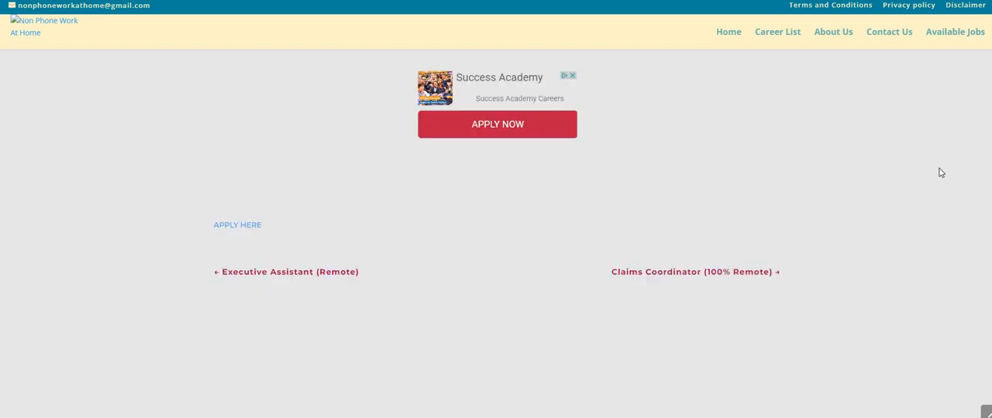
scroll(down, 3)
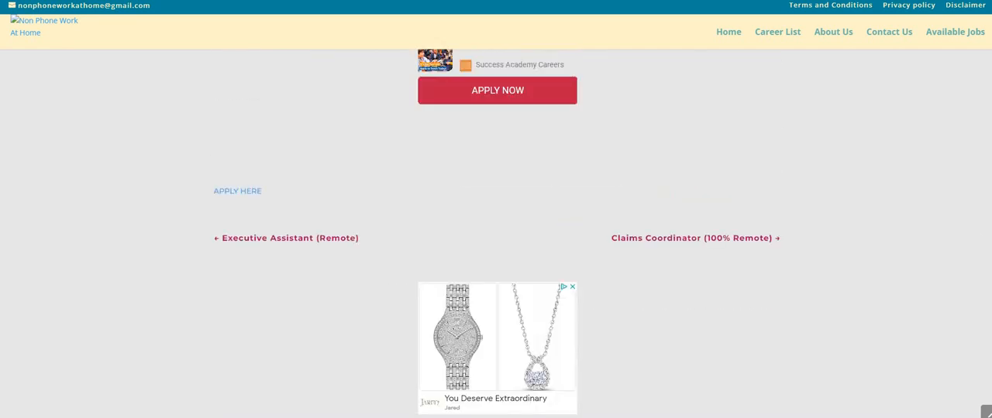
scroll(up, 3)
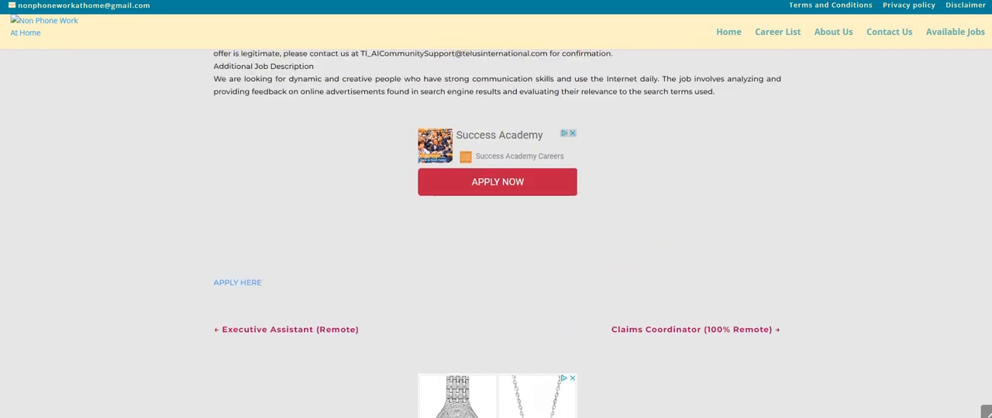
scroll(up, 3)
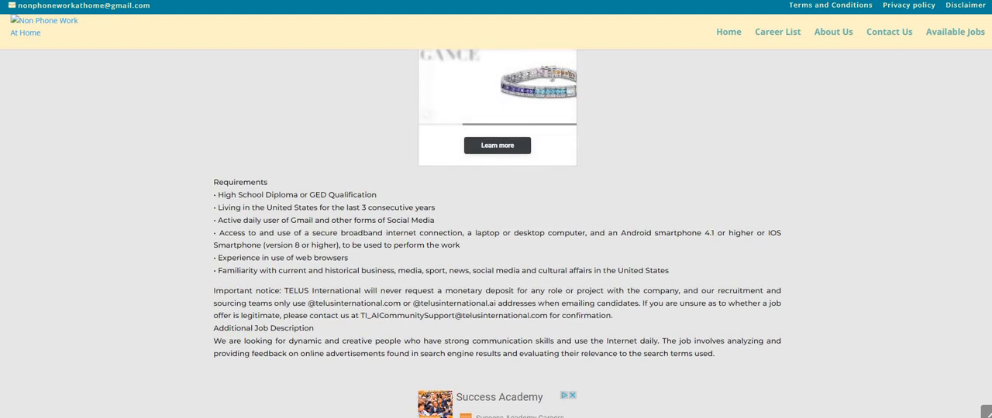
scroll(up, 3)
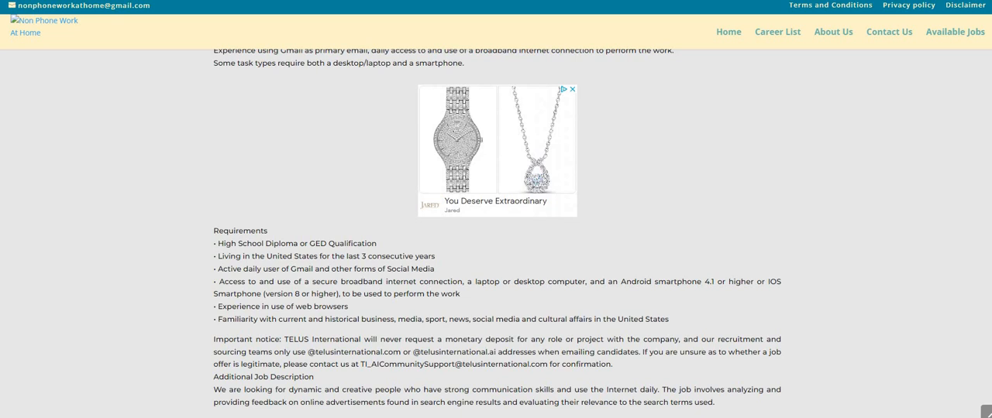
scroll(up, 3)
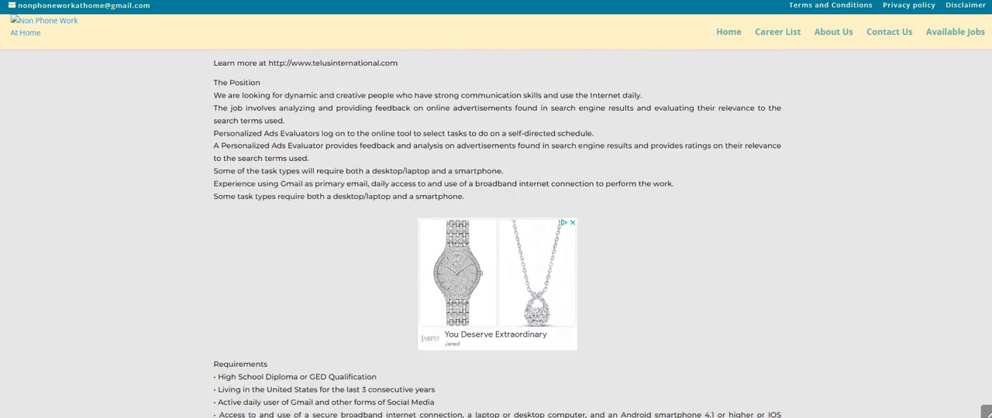
scroll(up, 3)
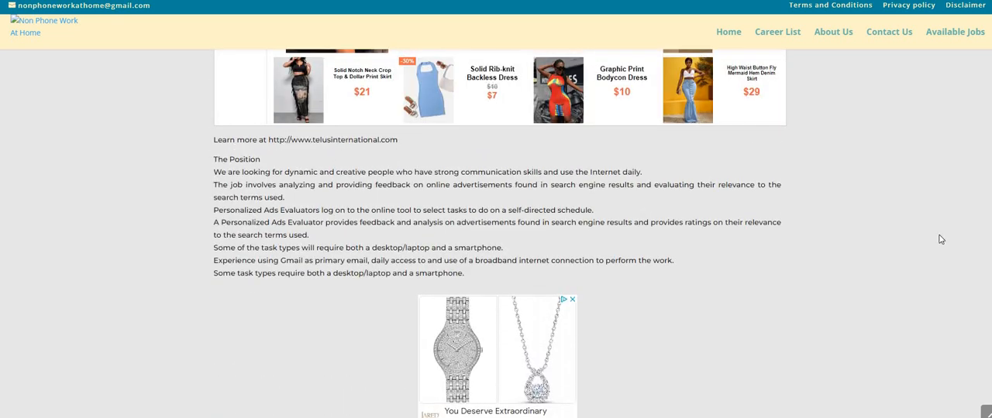
mouse_move(888, 235)
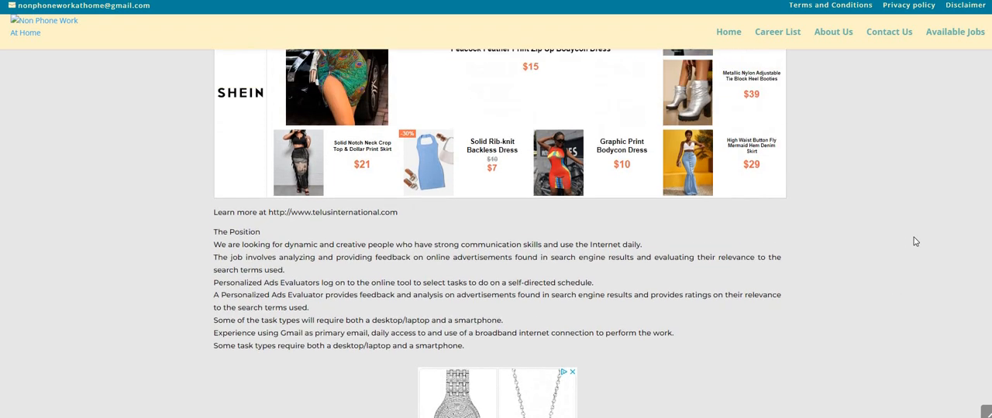
scroll(up, 3)
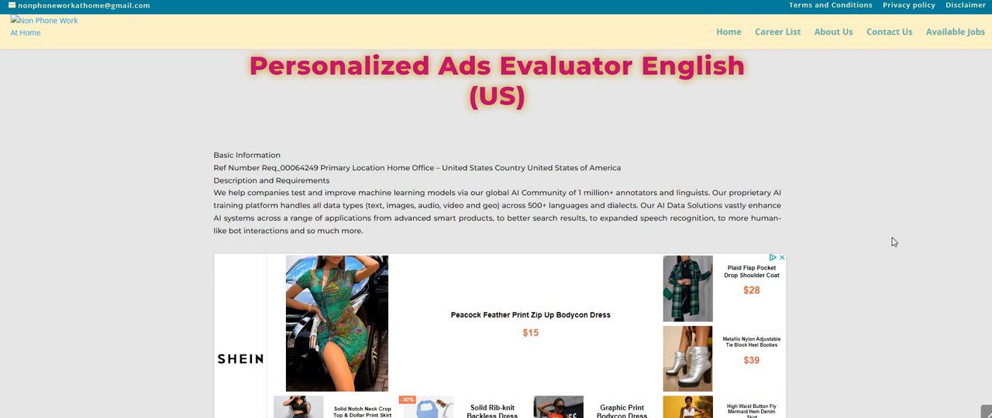
mouse_move(891, 233)
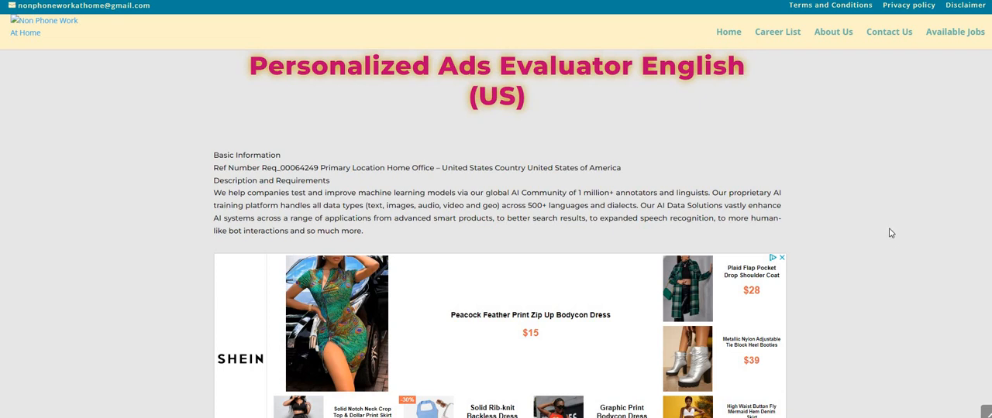
mouse_move(879, 244)
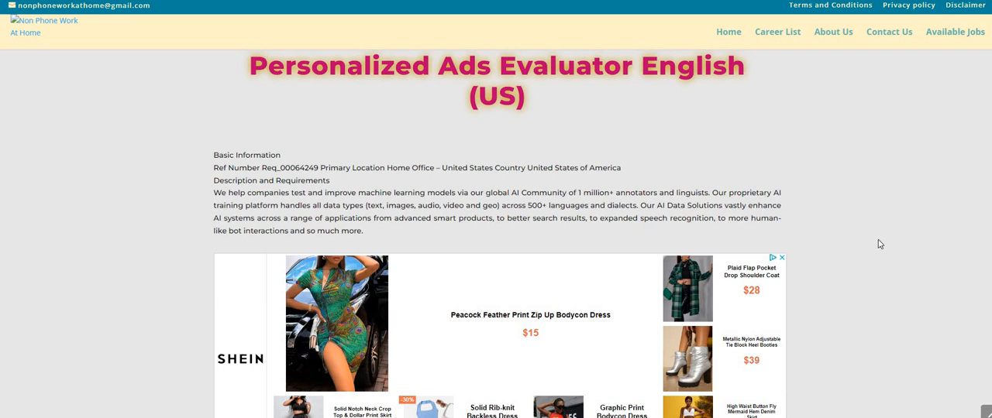
mouse_move(884, 236)
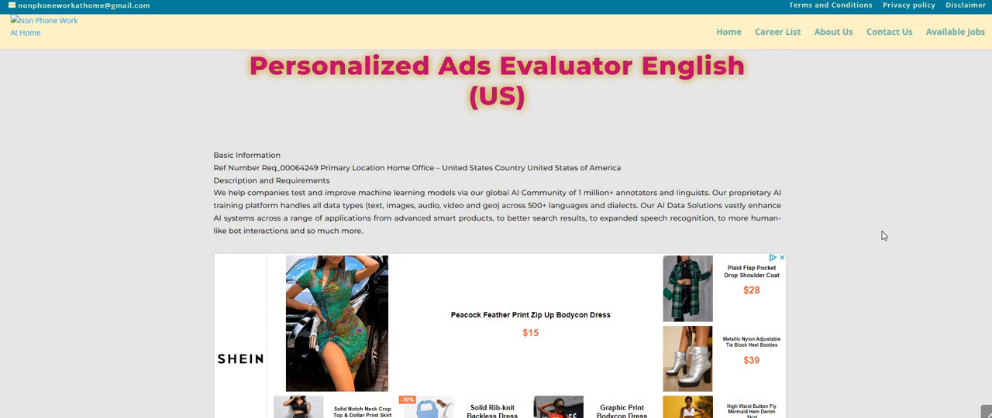
scroll(down, 3)
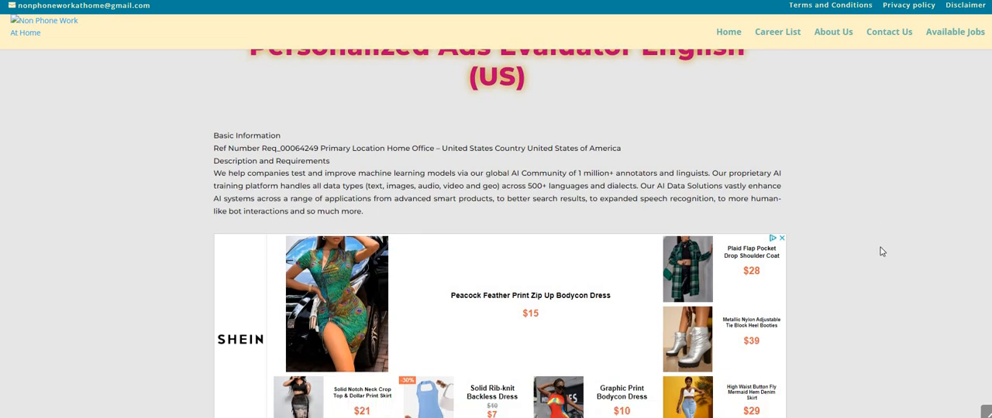
scroll(down, 3)
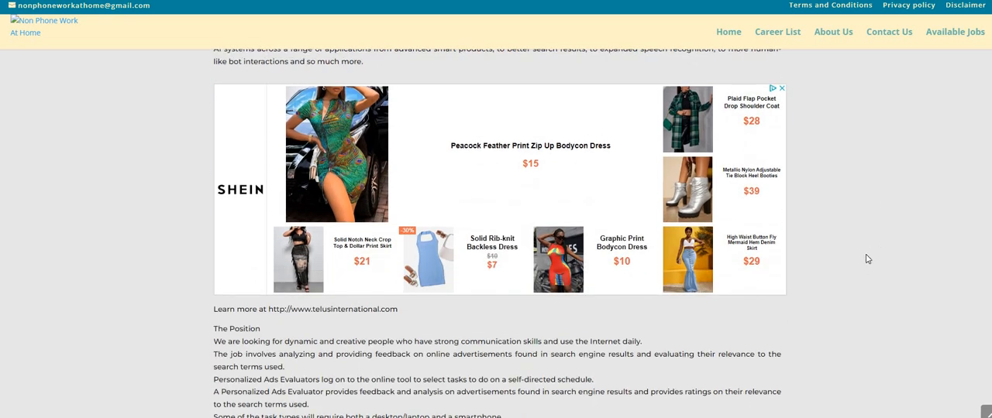
scroll(down, 3)
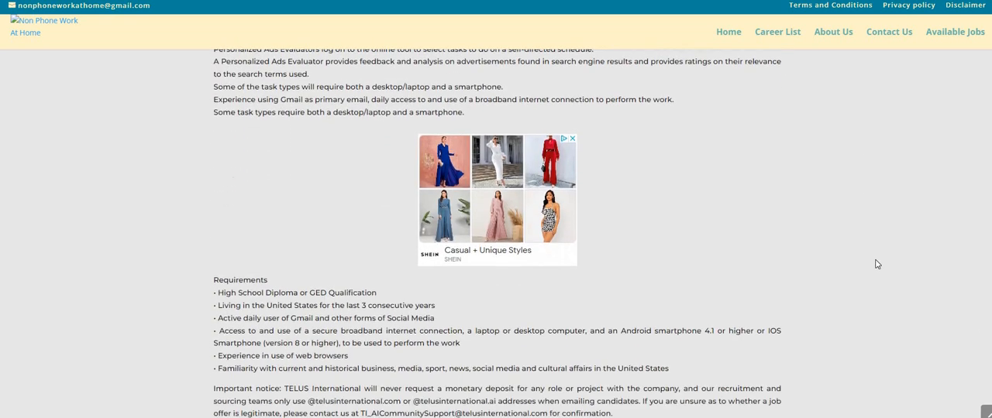
scroll(down, 3)
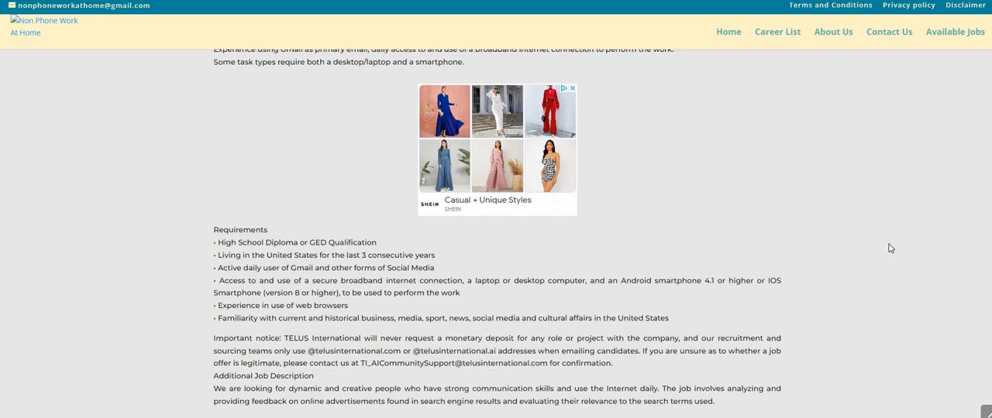
scroll(up, 3)
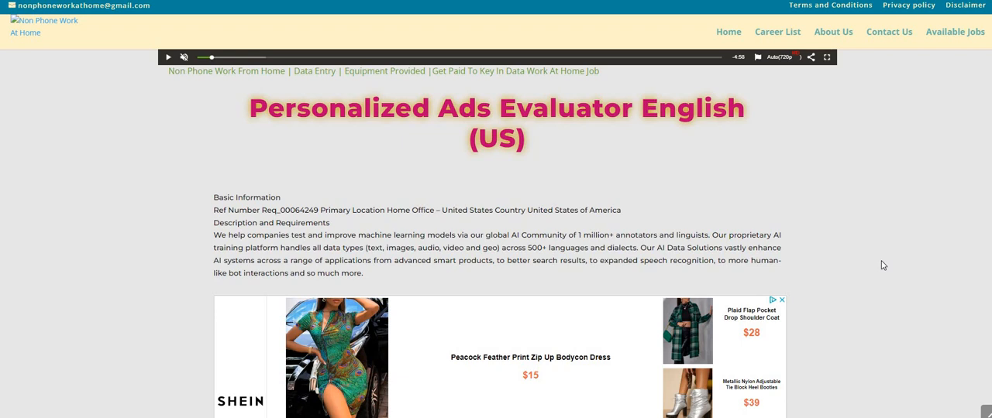
mouse_move(786, 219)
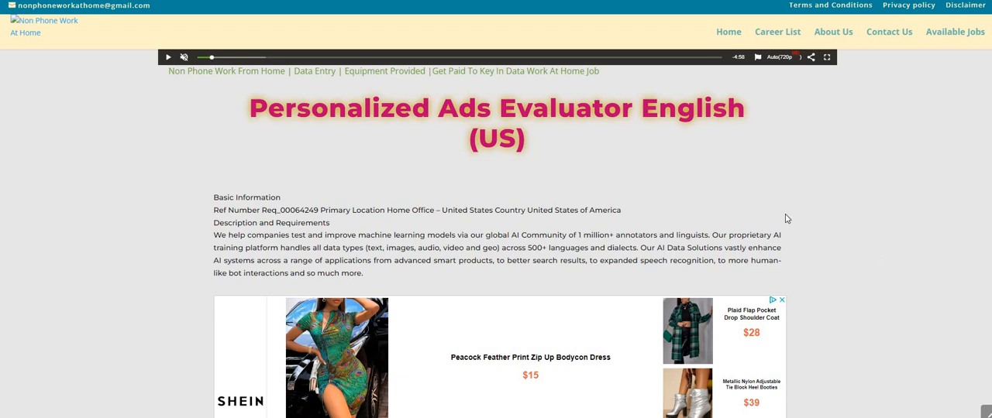
mouse_move(123, 238)
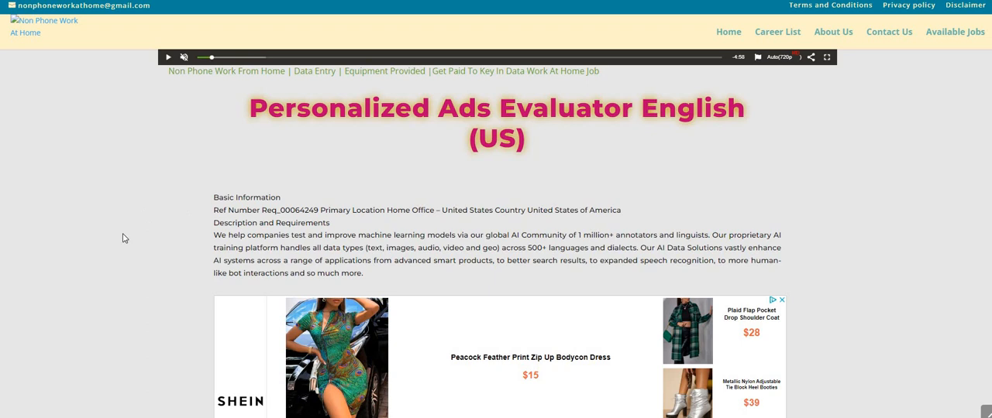